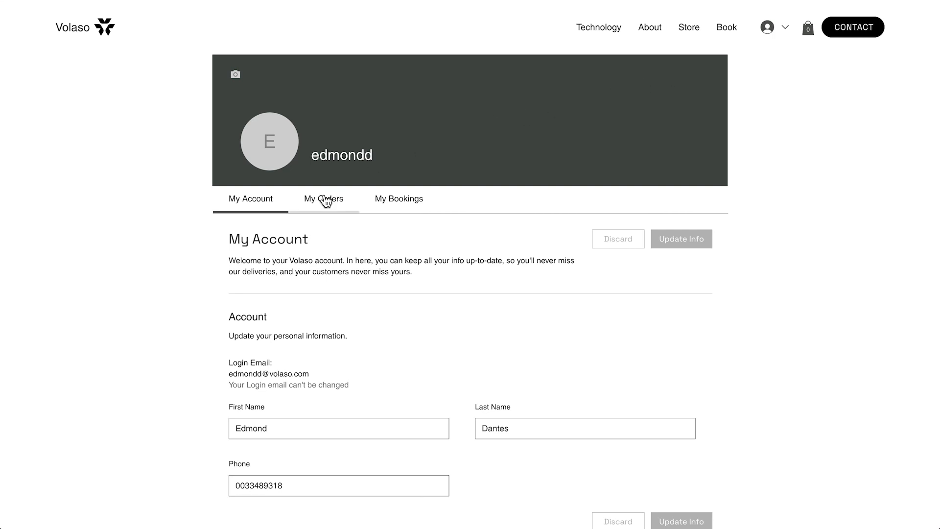
# View the member's order history, then add the Wix Members Area app from the App Market.
pyautogui.click(323, 198)
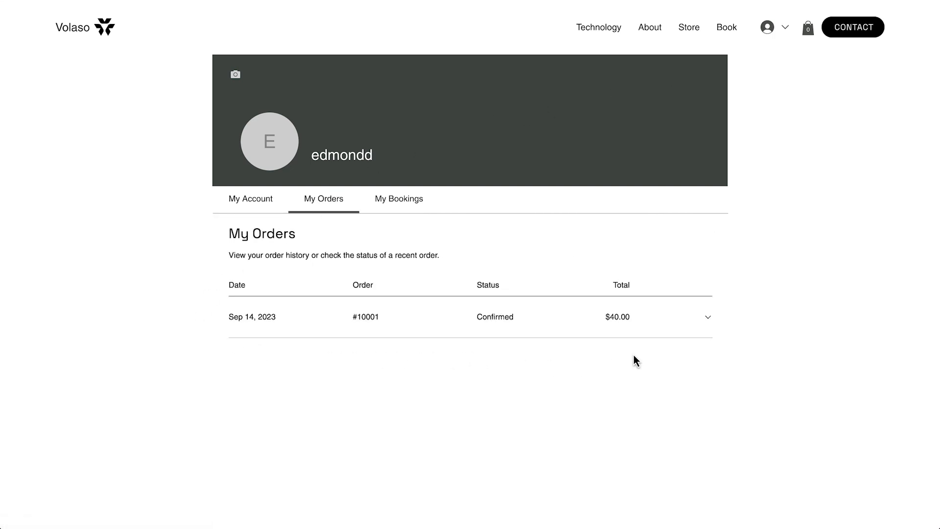
pyautogui.click(706, 316)
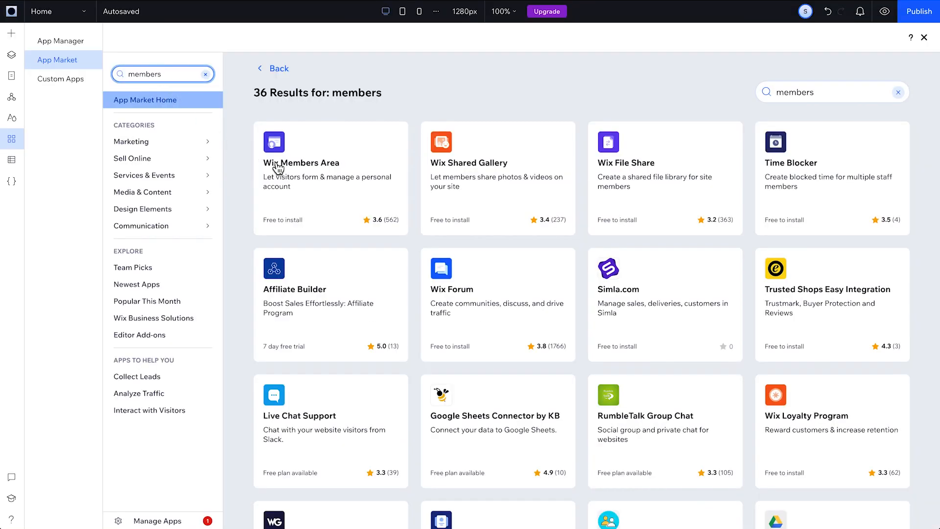
pyautogui.click(301, 163)
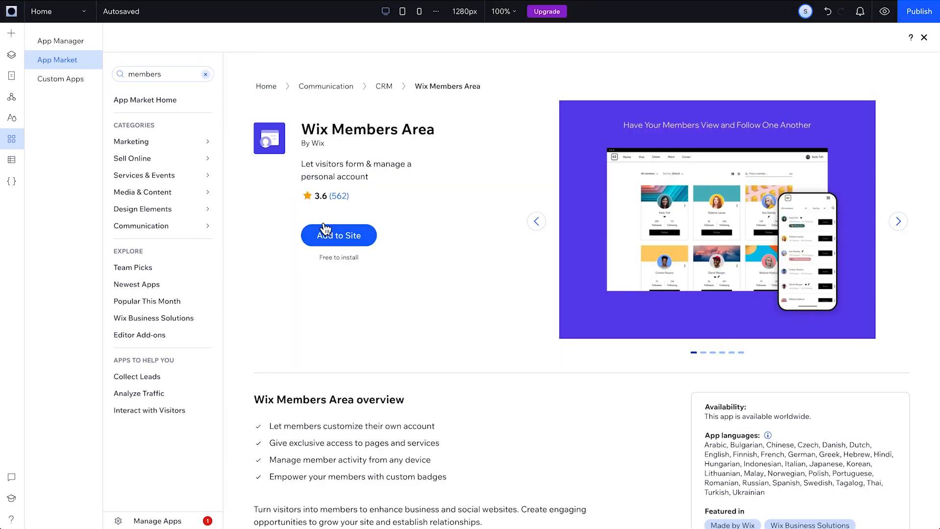
pyautogui.click(338, 235)
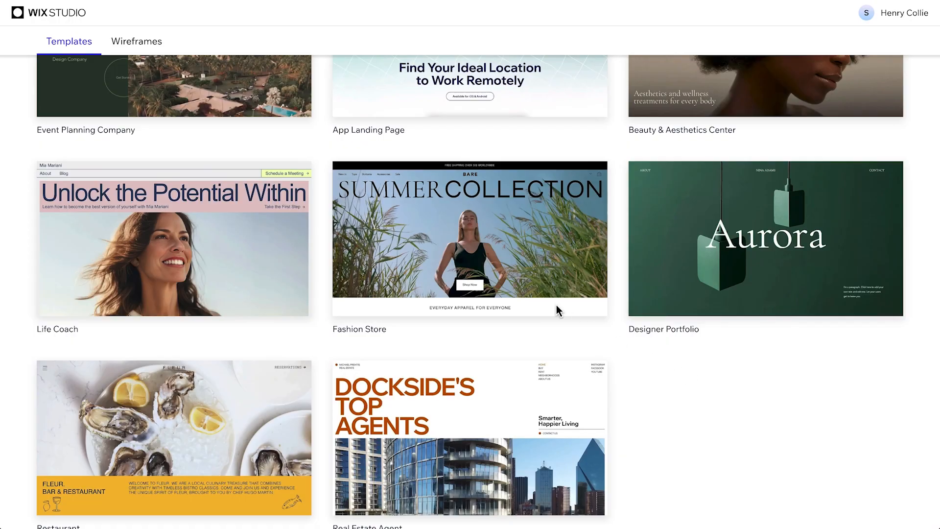
# Browse the Fashion Store template's pages and view its Members Area page.
pyautogui.click(469, 238)
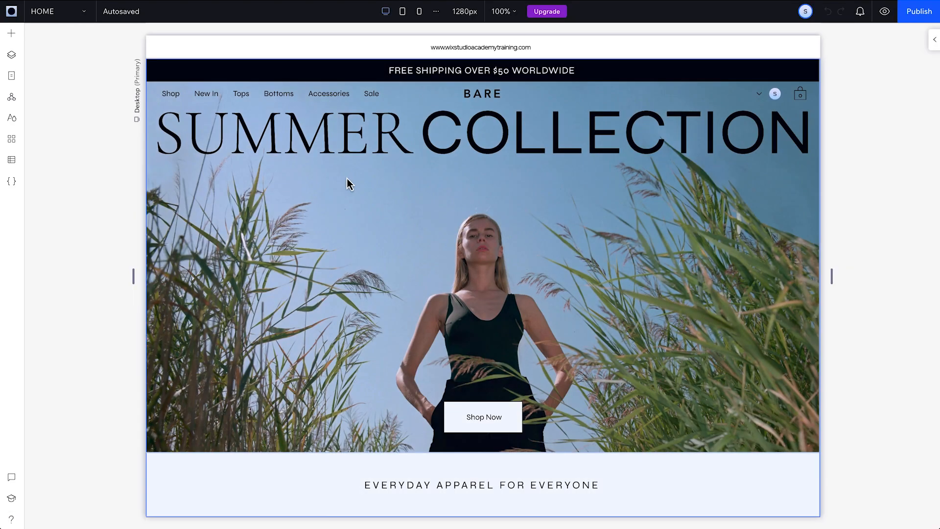
pyautogui.click(11, 75)
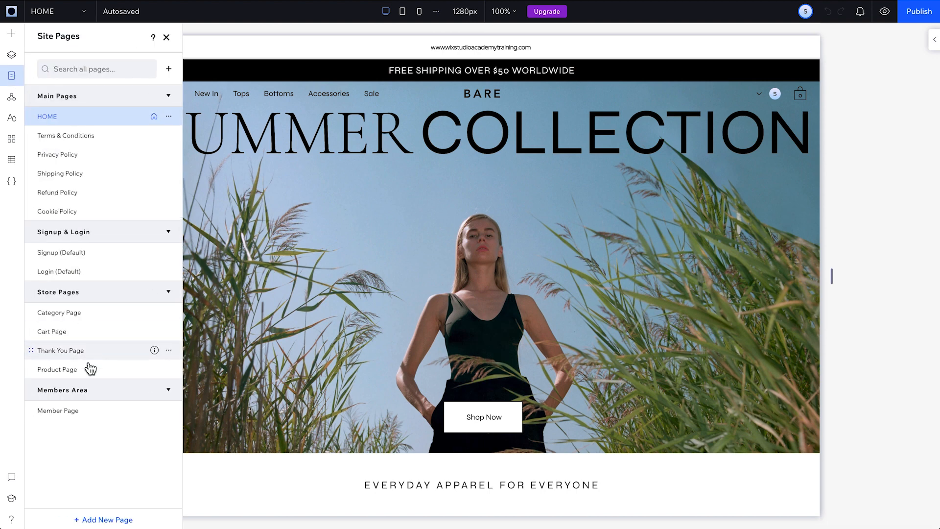
pyautogui.click(58, 410)
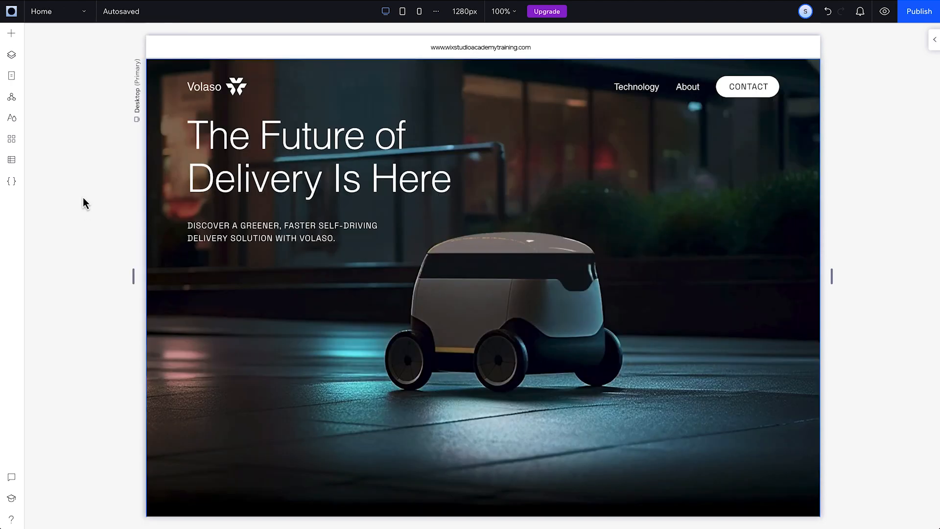
# Search the App Market for 'members' and add Wix Members Area to the Volaso site.
pyautogui.click(11, 138)
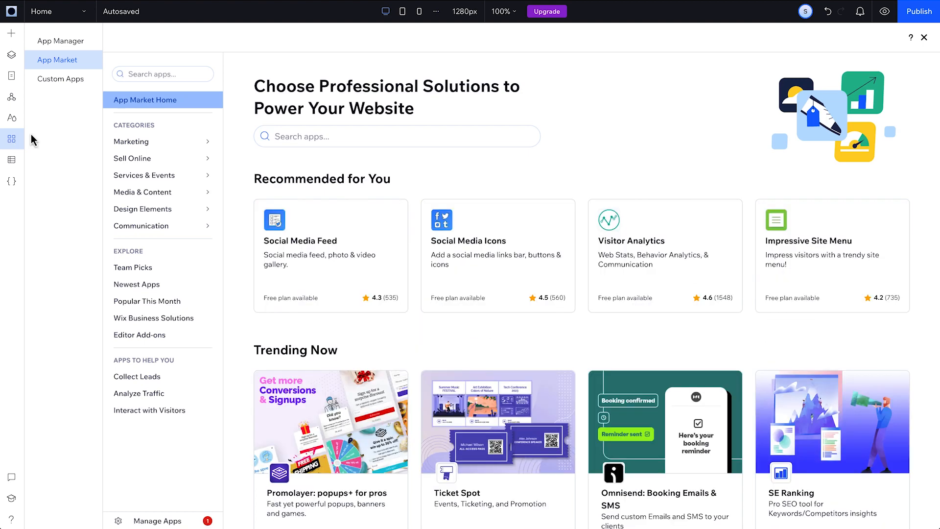
pyautogui.write('members')
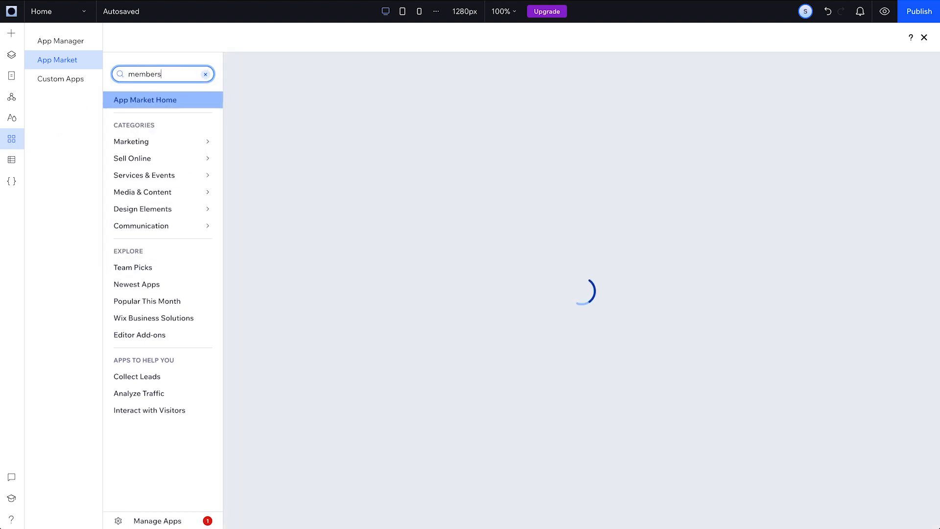
pyautogui.press('Return')
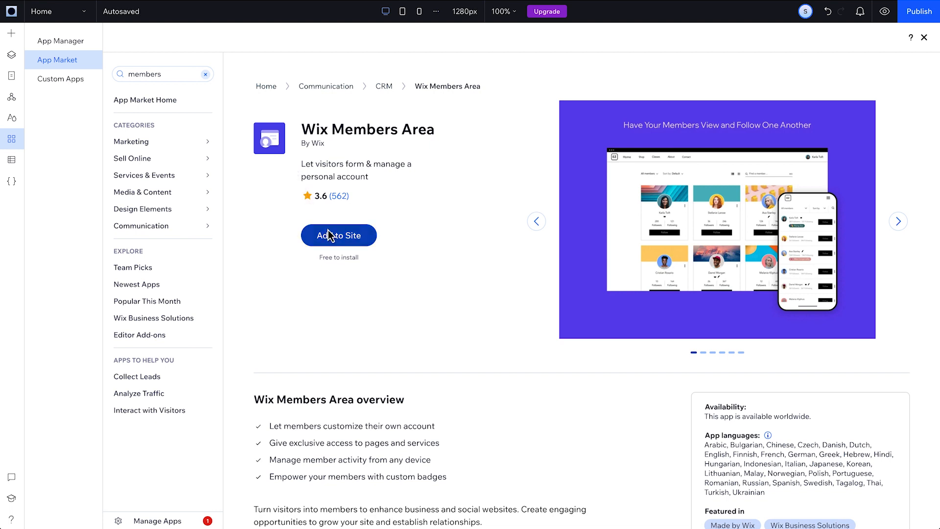
pyautogui.click(338, 235)
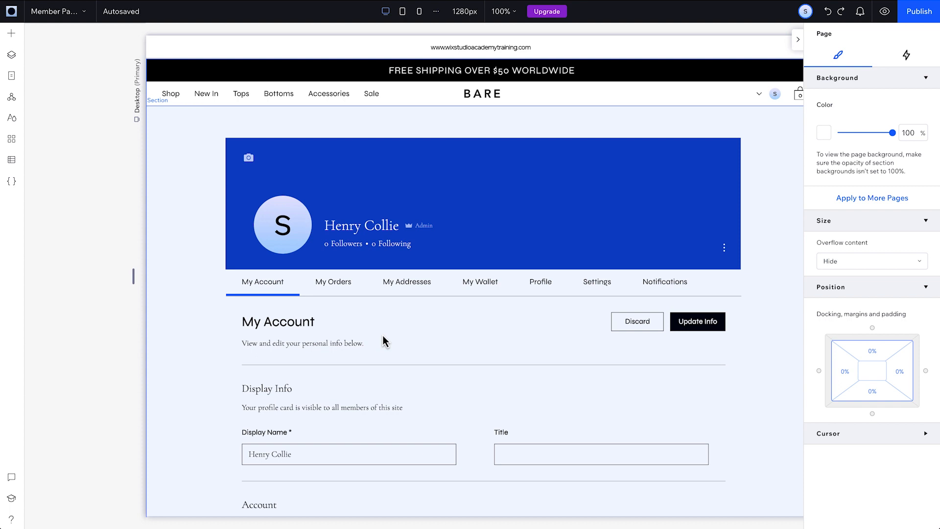
pyautogui.moveTo(333, 300)
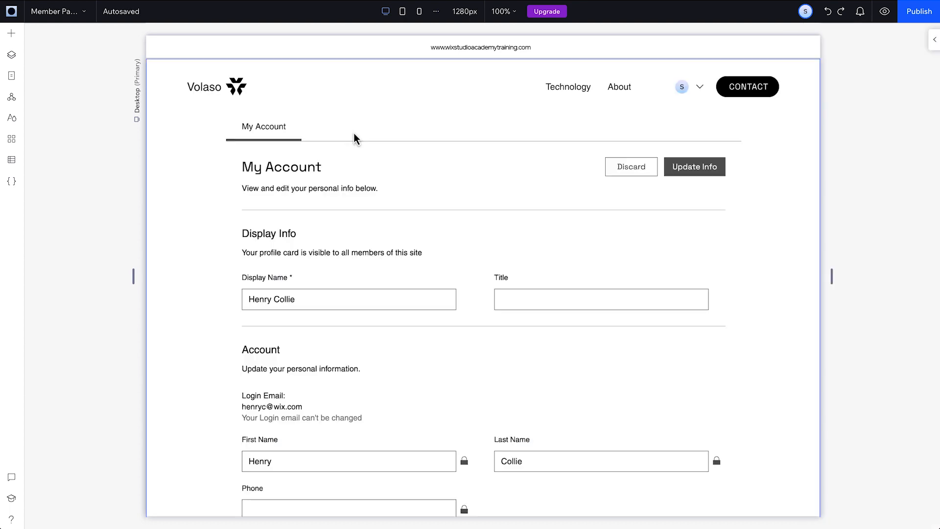
# Select the Member Menu on the new Volaso member page.
pyautogui.click(273, 129)
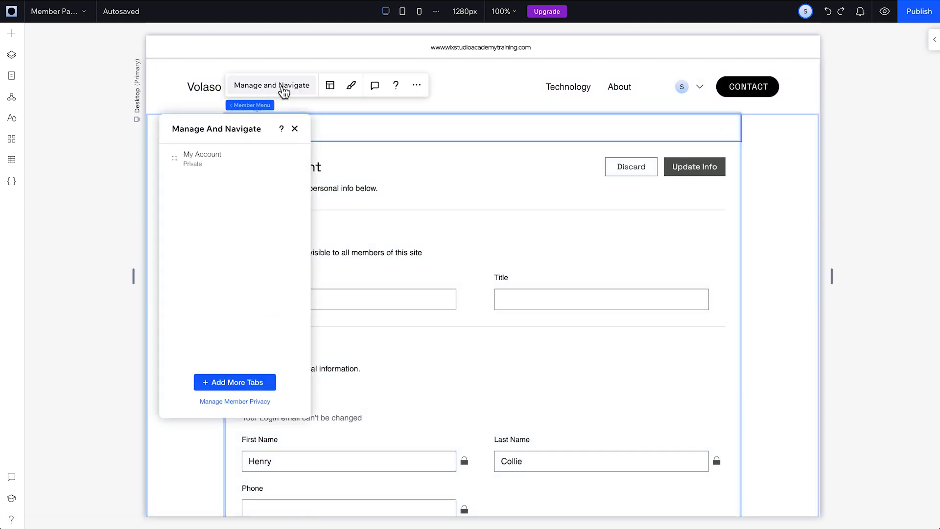
# Add a Profile tab to the member menu, preview its page, then revert to My Account only.
pyautogui.click(234, 381)
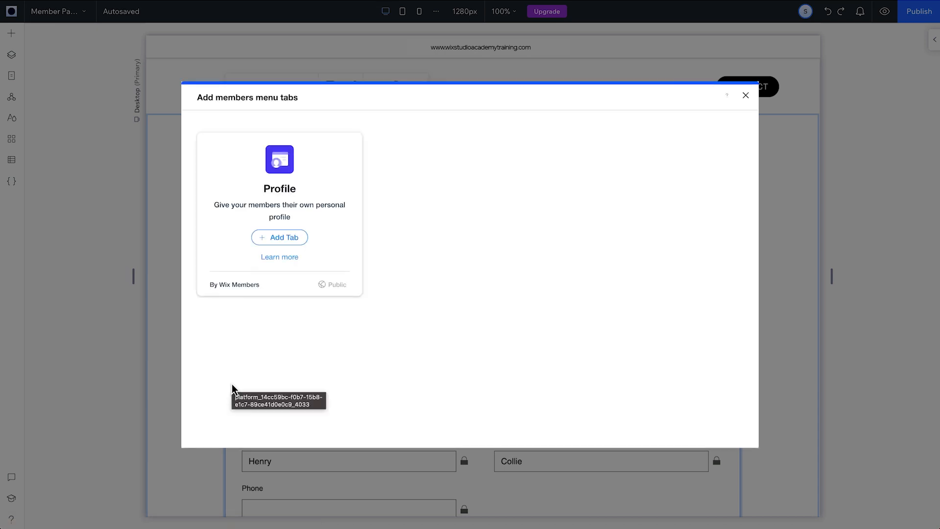
pyautogui.click(279, 237)
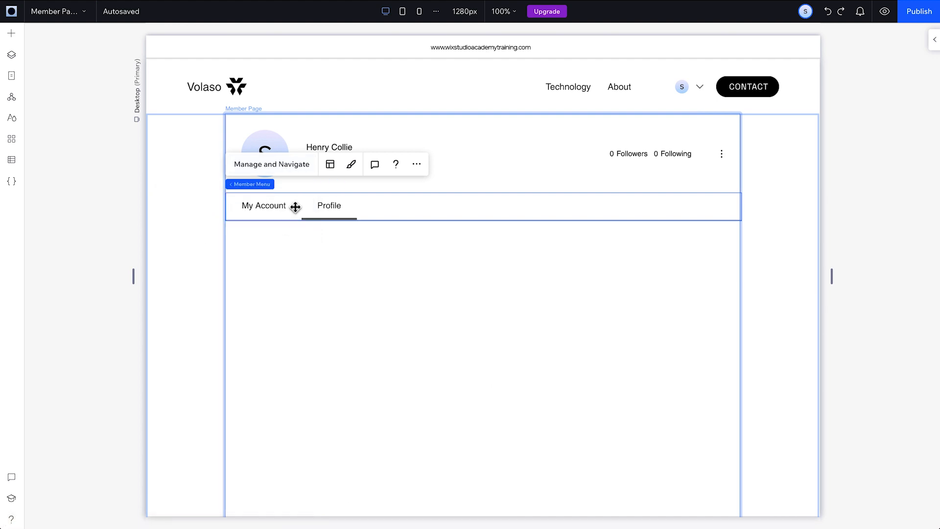
pyautogui.click(329, 204)
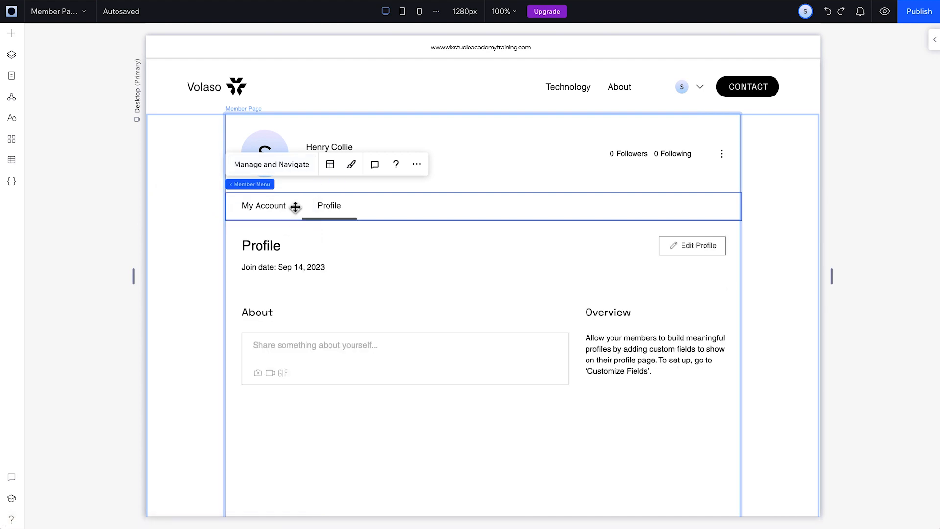
pyautogui.click(271, 163)
pyautogui.write('Member Home')
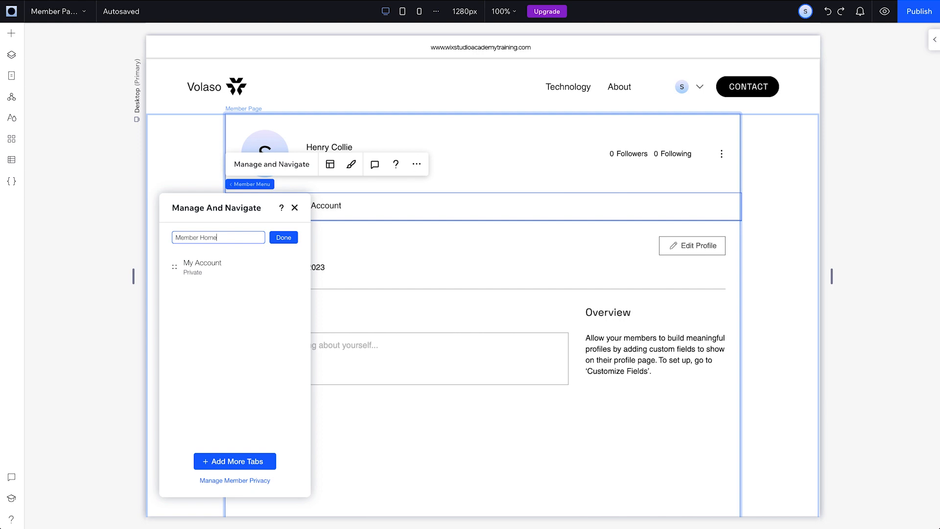
pyautogui.click(283, 237)
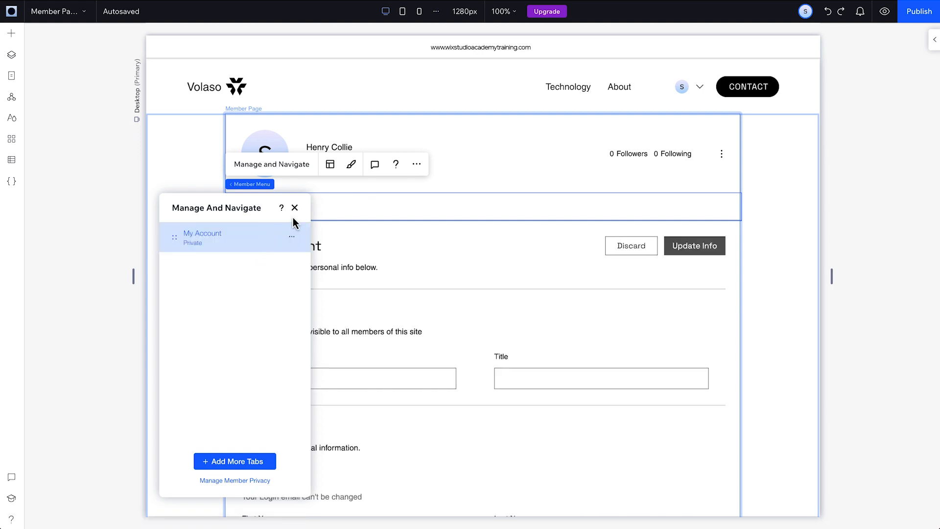
# Close tab management and show the My Account widget's Layout settings.
pyautogui.click(294, 208)
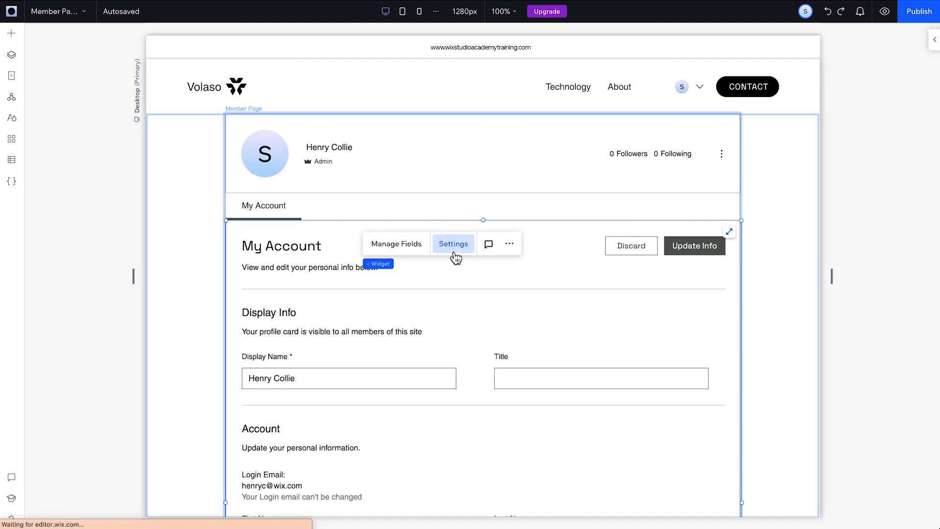
pyautogui.click(453, 244)
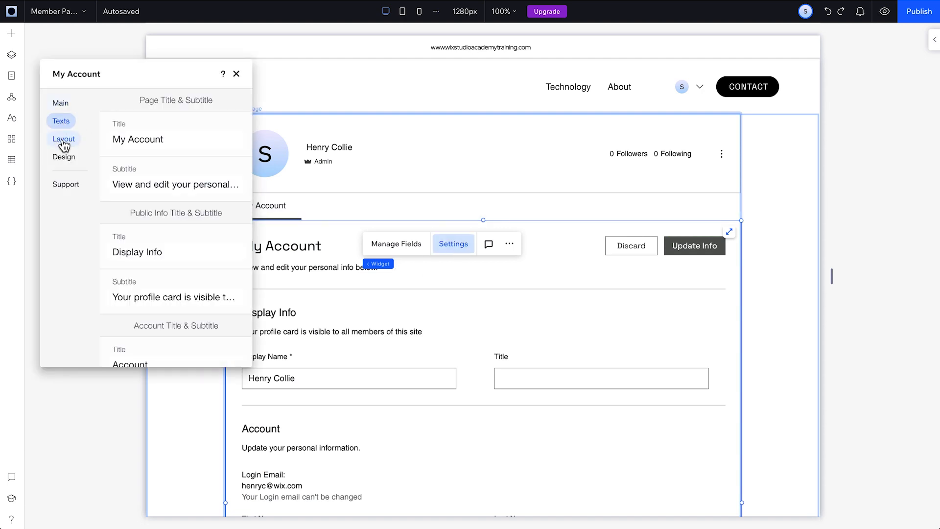
pyautogui.click(883, 12)
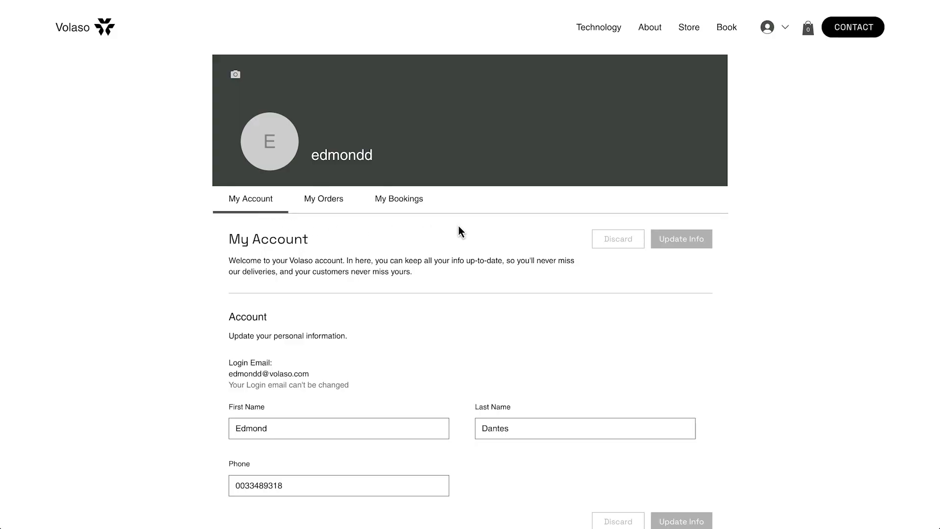
# From the live member menu, visit the delivery system article and the members-only Podcast page.
pyautogui.click(767, 27)
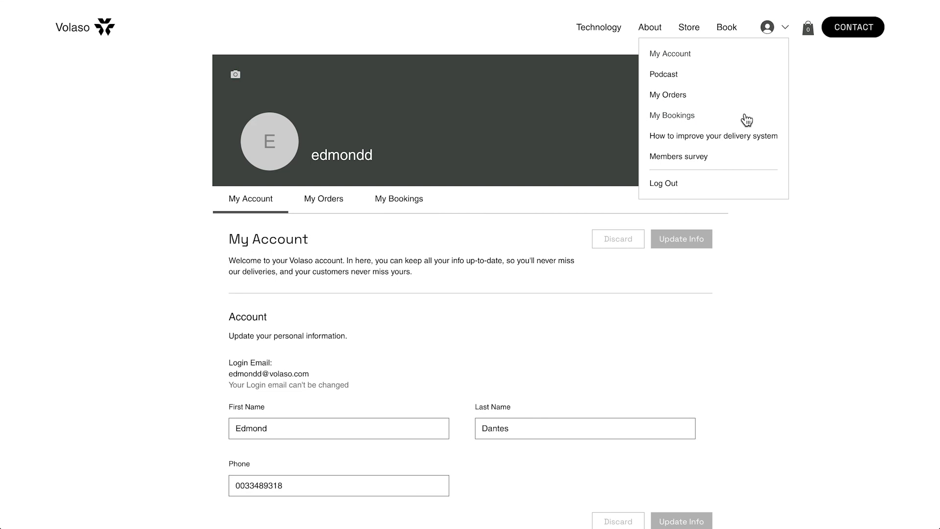
pyautogui.click(714, 135)
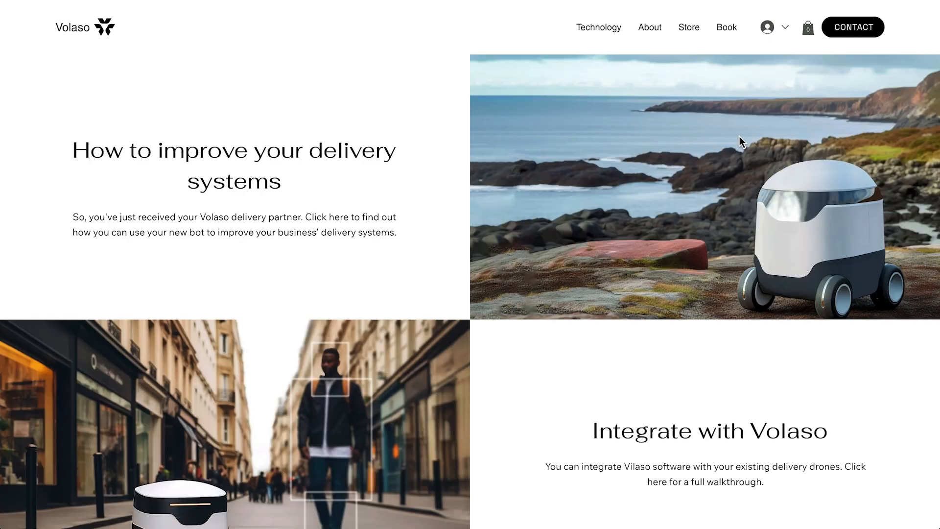
pyautogui.click(767, 27)
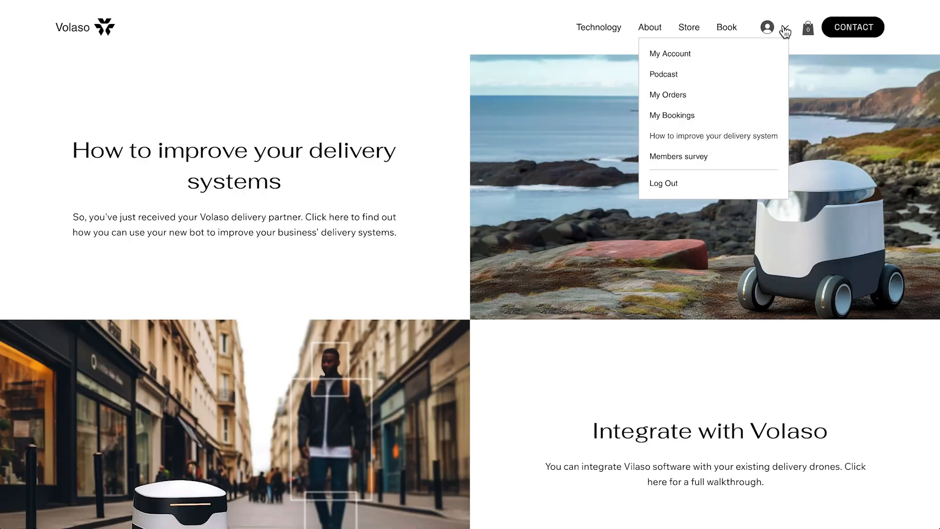
pyautogui.click(663, 73)
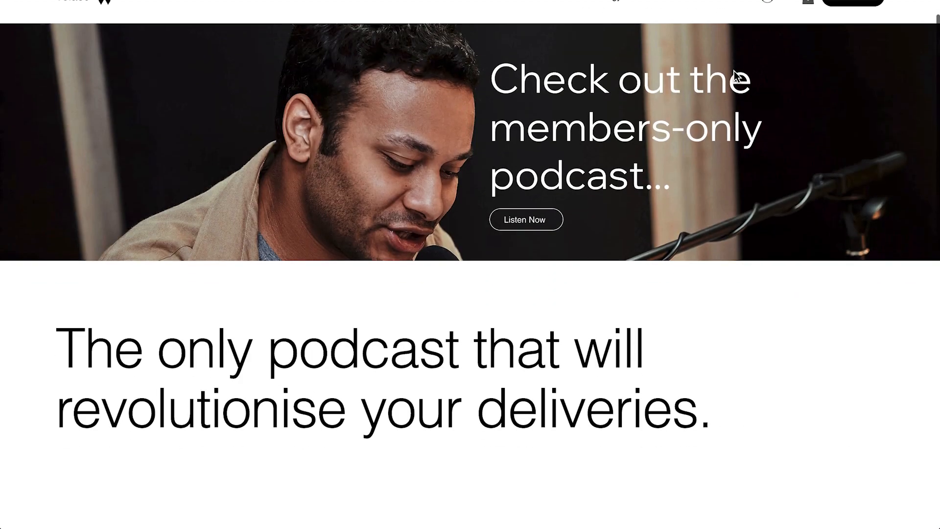
pyautogui.scroll(-3)
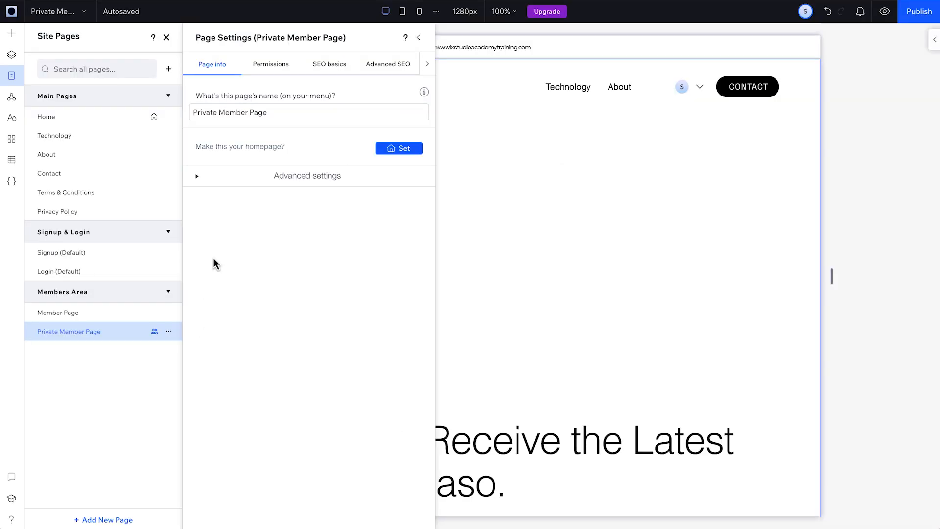
# Review the Private Member Page's Members only permissions and close the settings.
pyautogui.click(270, 64)
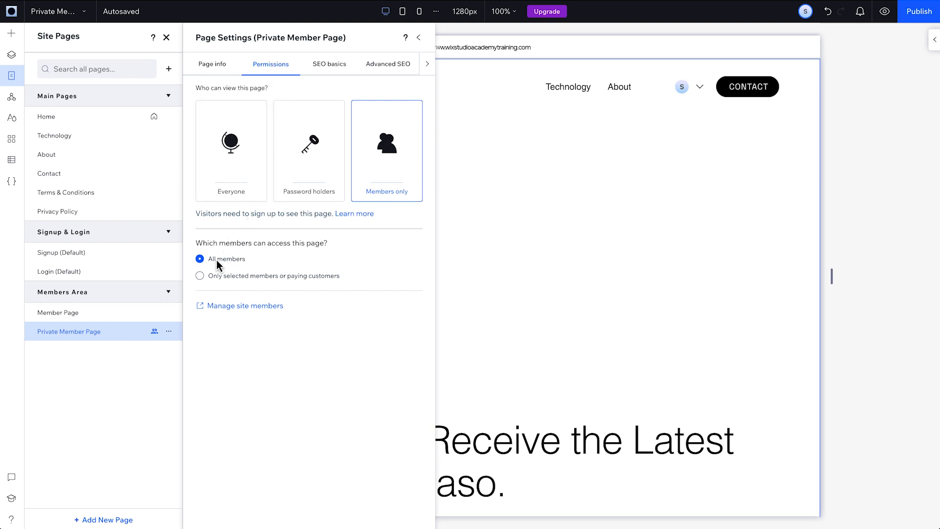
pyautogui.click(200, 275)
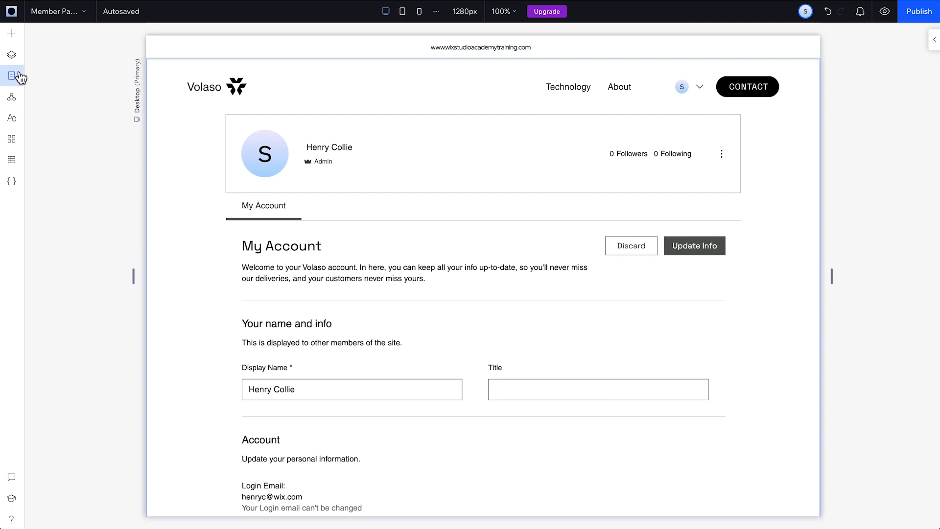
# Set the Private Member Page to 'Only selected members or paying customers' and edit its role access.
pyautogui.click(12, 76)
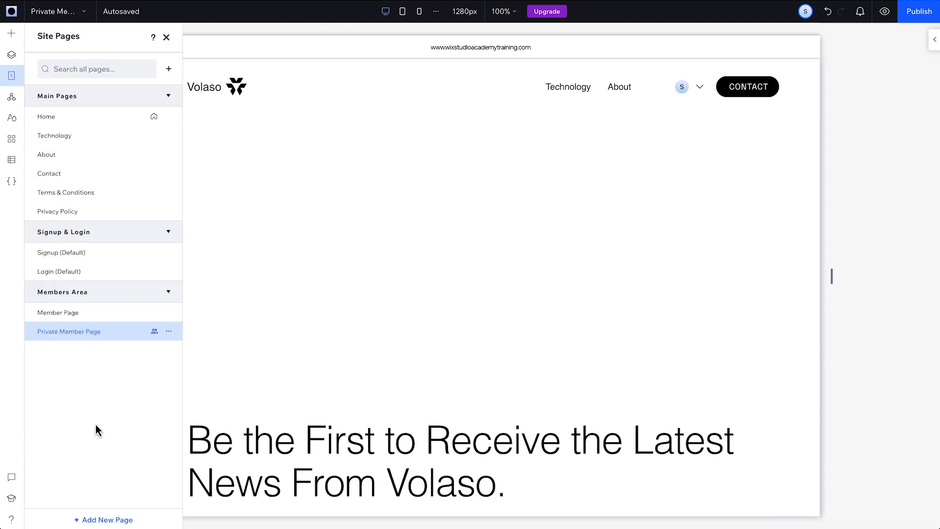
pyautogui.click(169, 332)
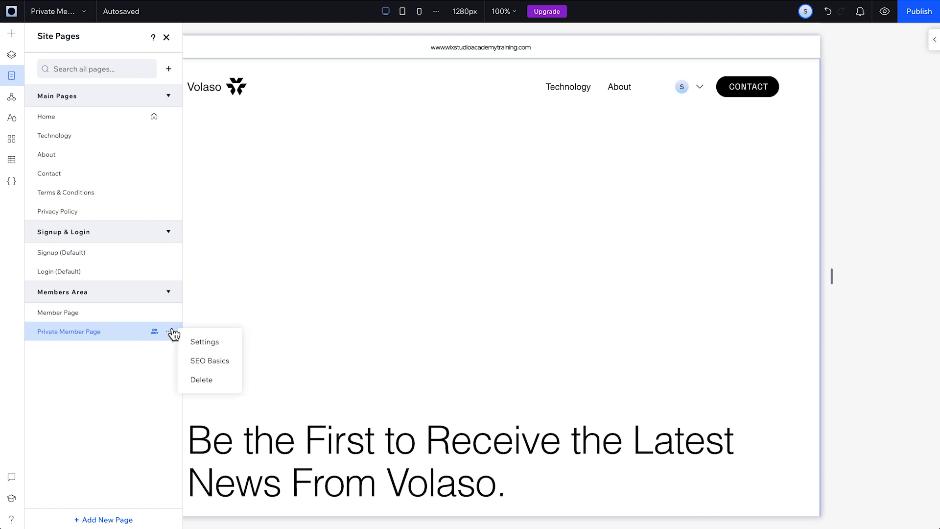
pyautogui.click(204, 340)
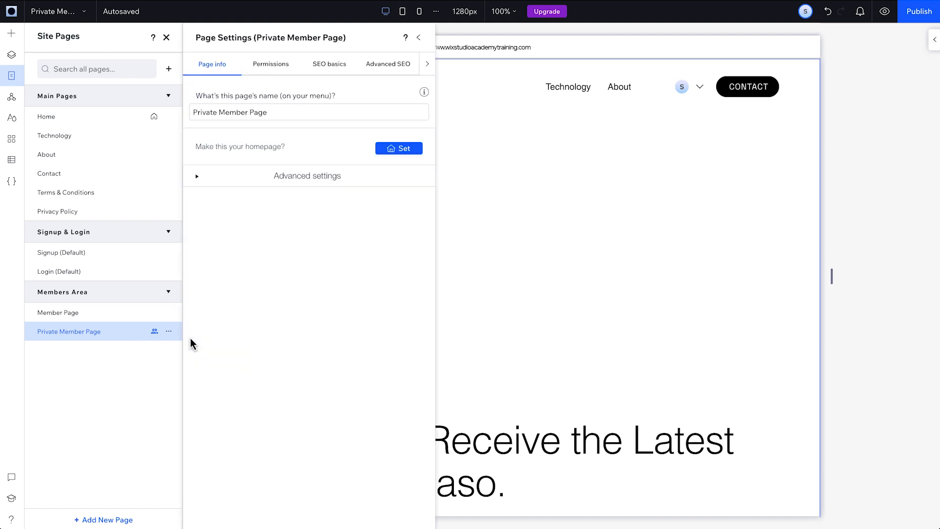
pyautogui.click(271, 64)
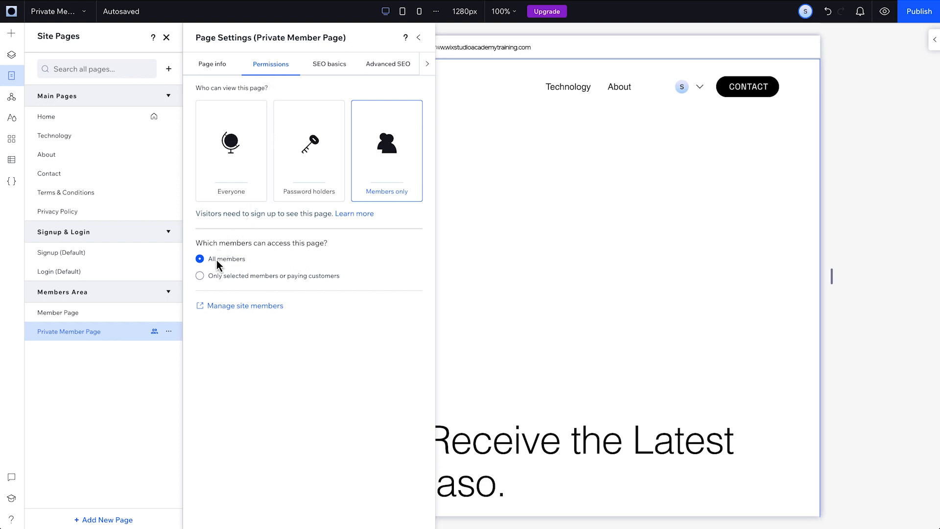
pyautogui.click(199, 276)
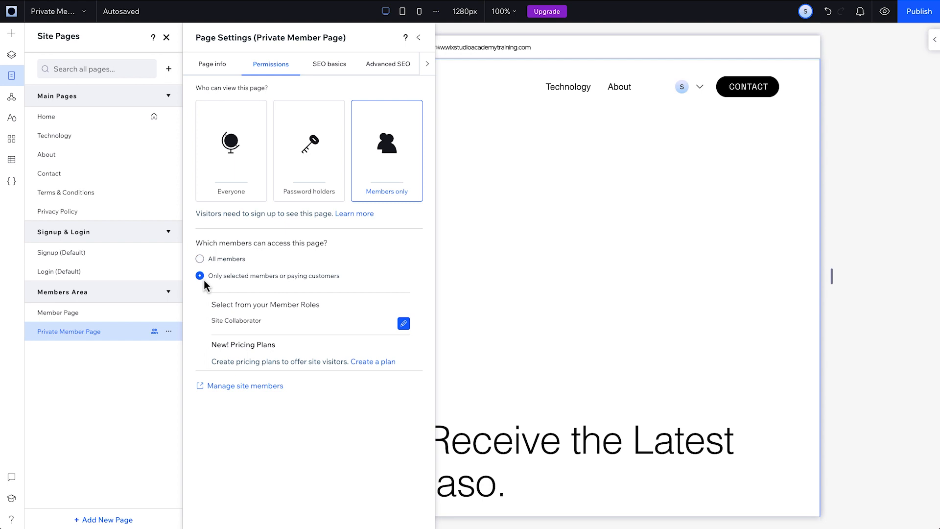
pyautogui.click(404, 323)
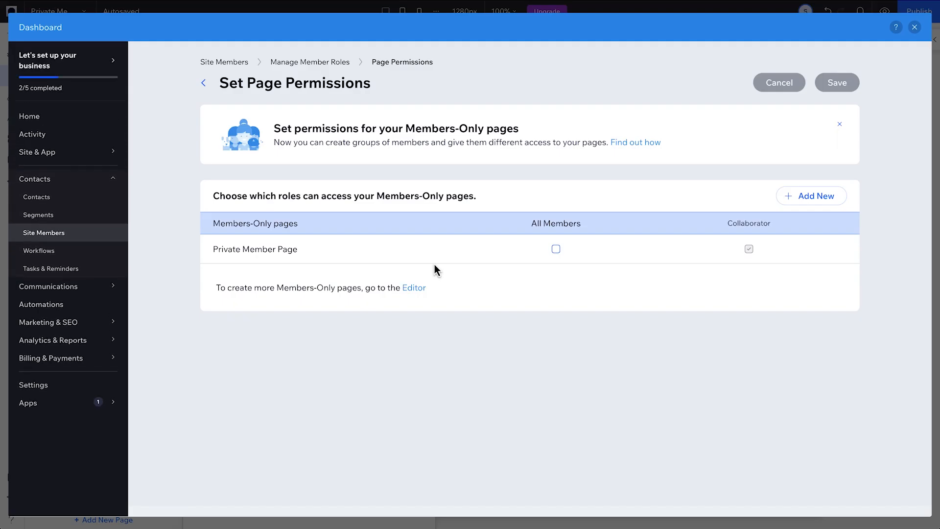
# Create a 'Bronze level customers' role with Private Member Page access and save it.
pyautogui.click(811, 196)
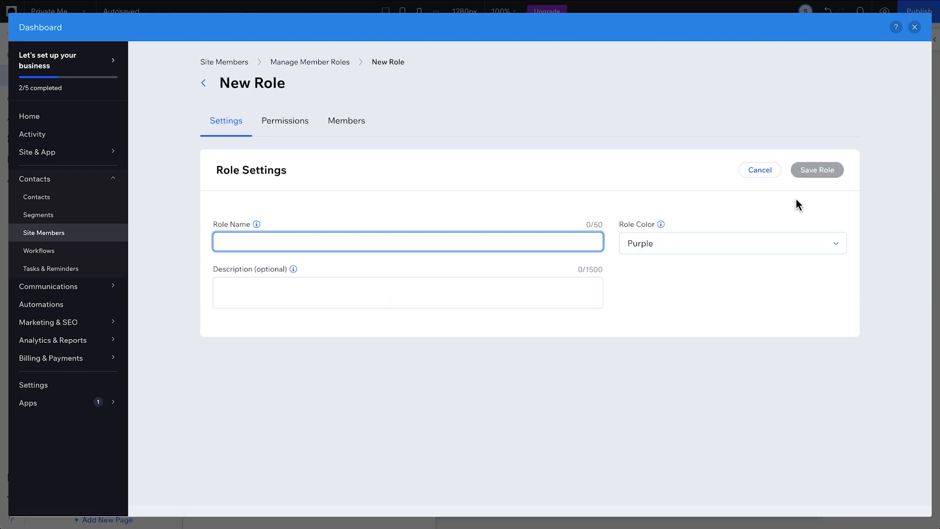
pyautogui.write('Bronze level customers')
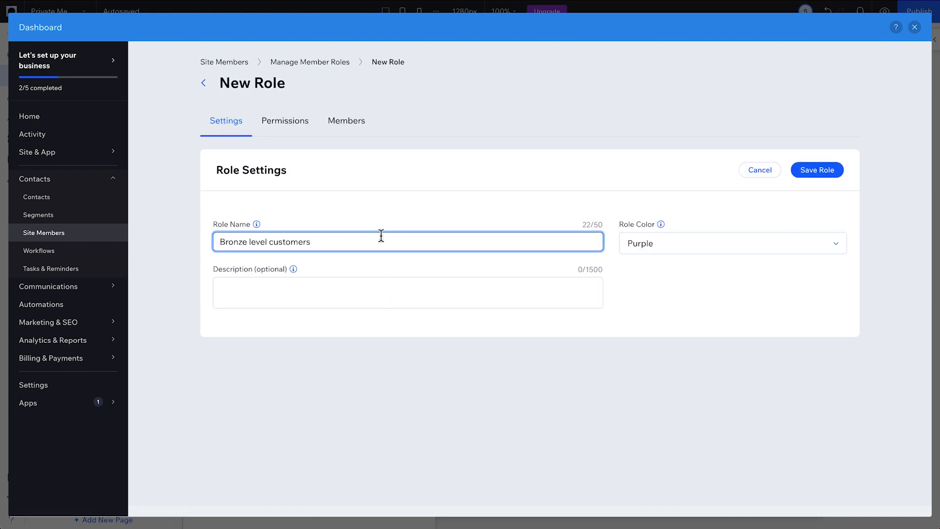
pyautogui.click(815, 170)
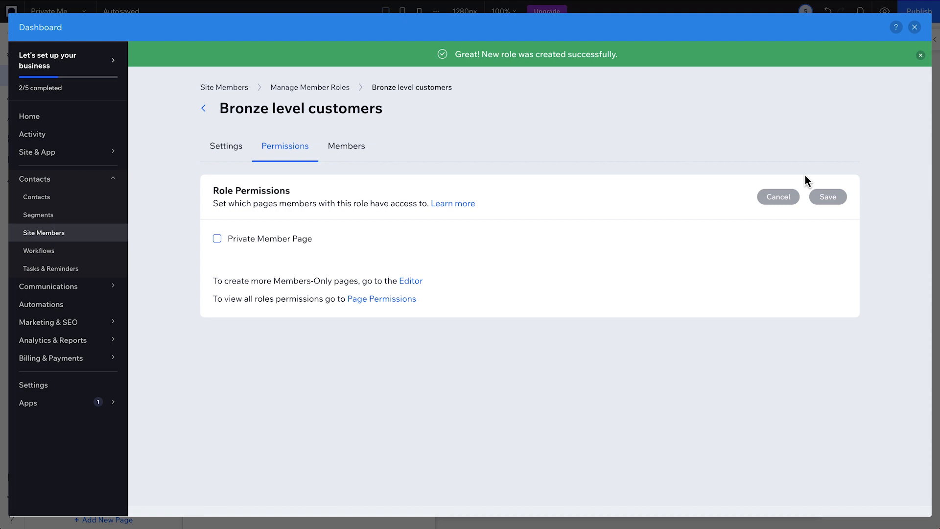
pyautogui.click(217, 238)
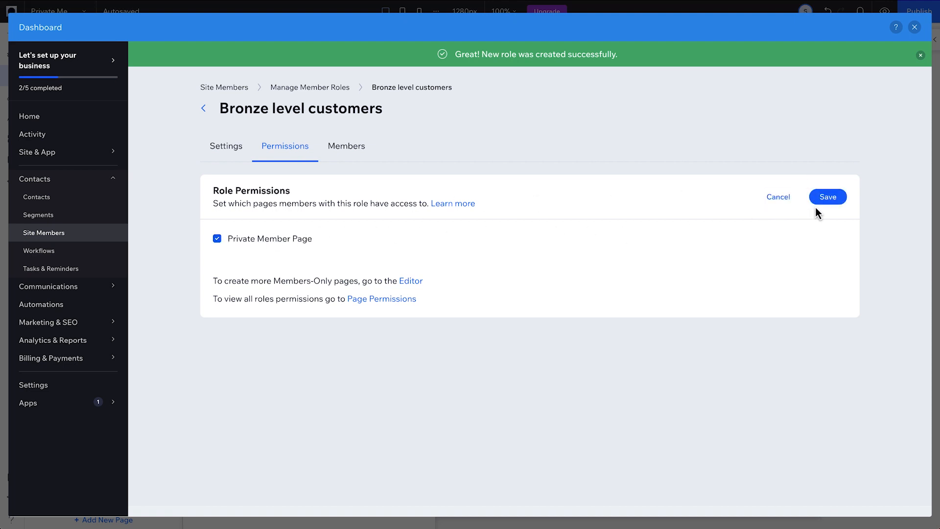
pyautogui.click(827, 197)
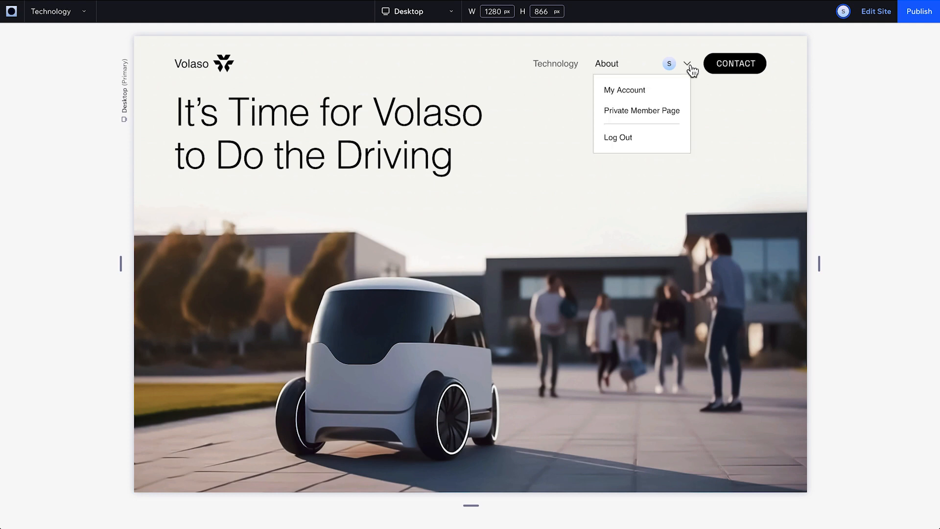
# View the Private Member Page and the Sign Up popup in preview, then return to the dashboard.
pyautogui.click(640, 111)
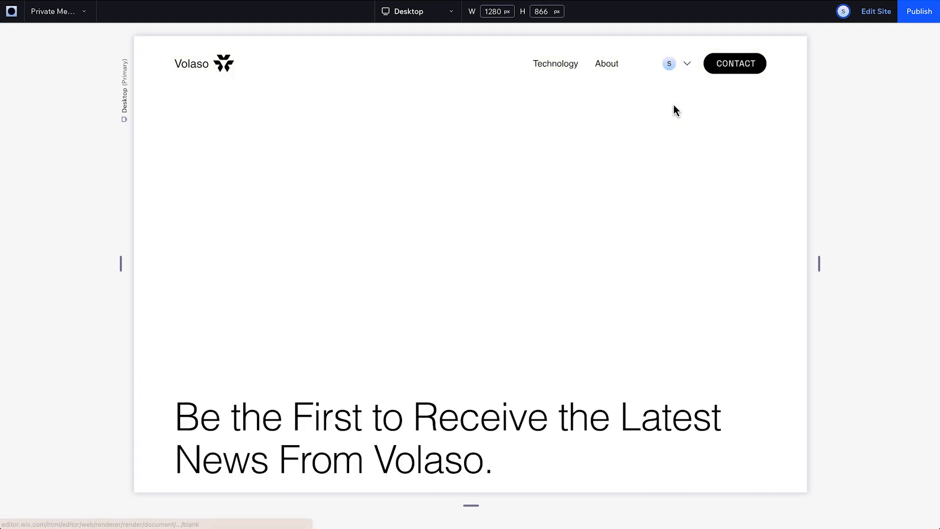
pyautogui.click(669, 63)
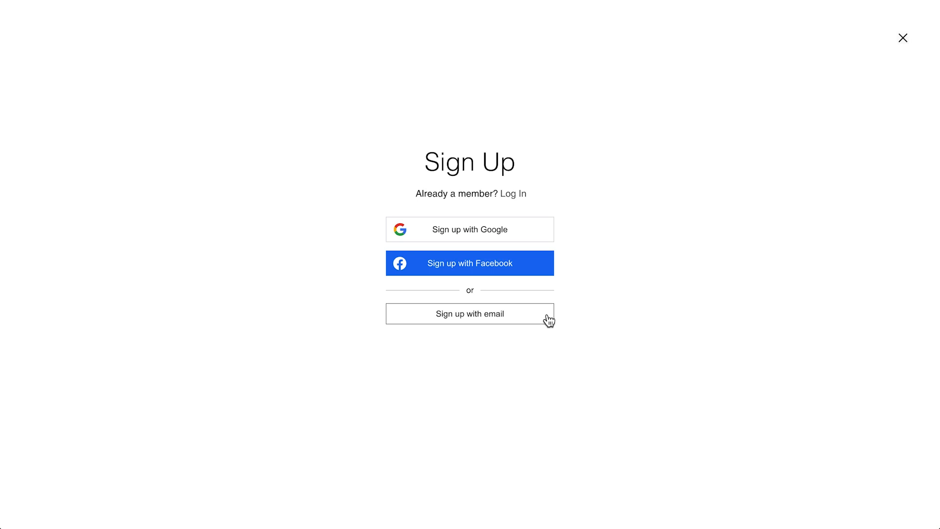
pyautogui.click(469, 313)
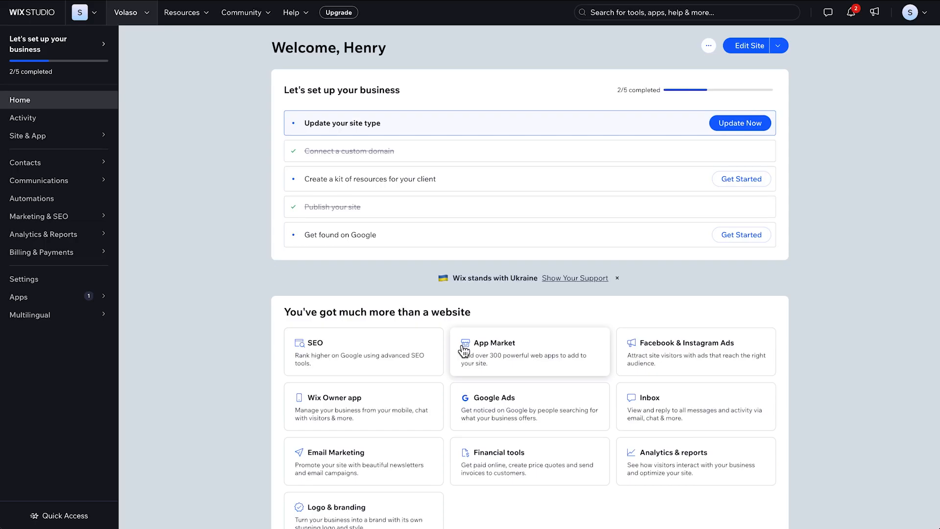
# Reach Signup & Login Security under Site Member Settings, showing everyone who signs up allowed as a member.
pyautogui.click(24, 279)
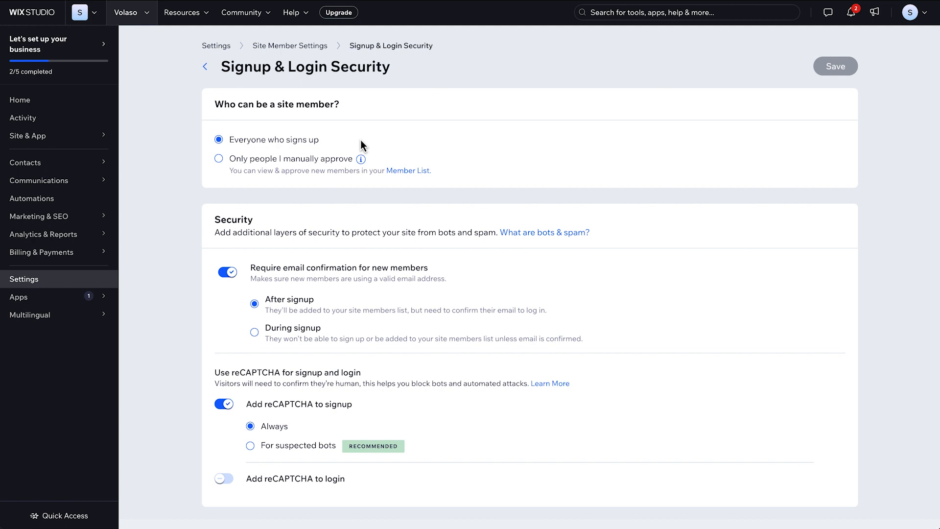
pyautogui.moveTo(268, 166)
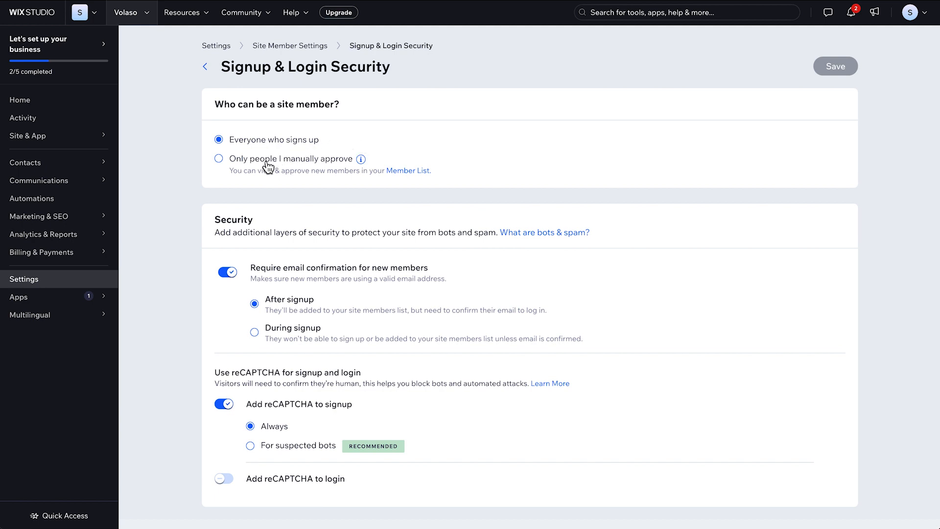
pyautogui.click(219, 159)
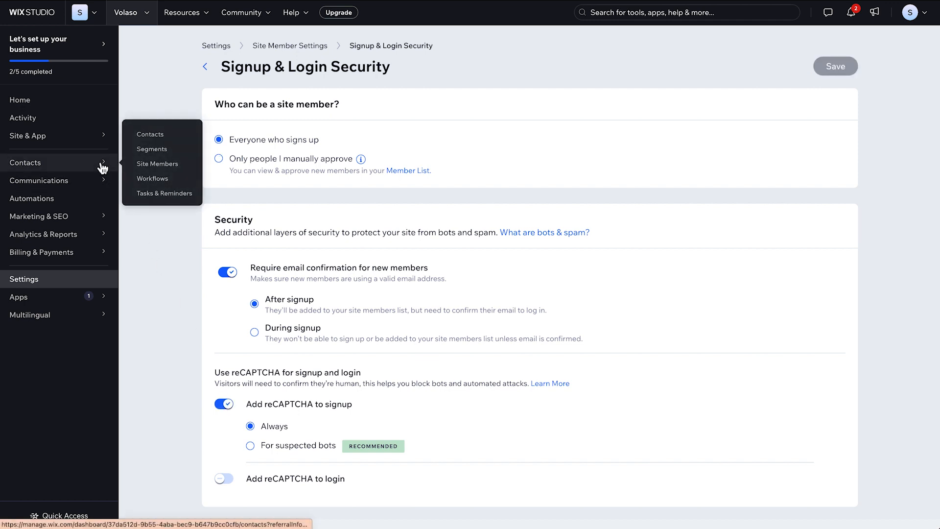
# Approve the last pending site member and confirm, bringing the site to four members.
pyautogui.click(158, 164)
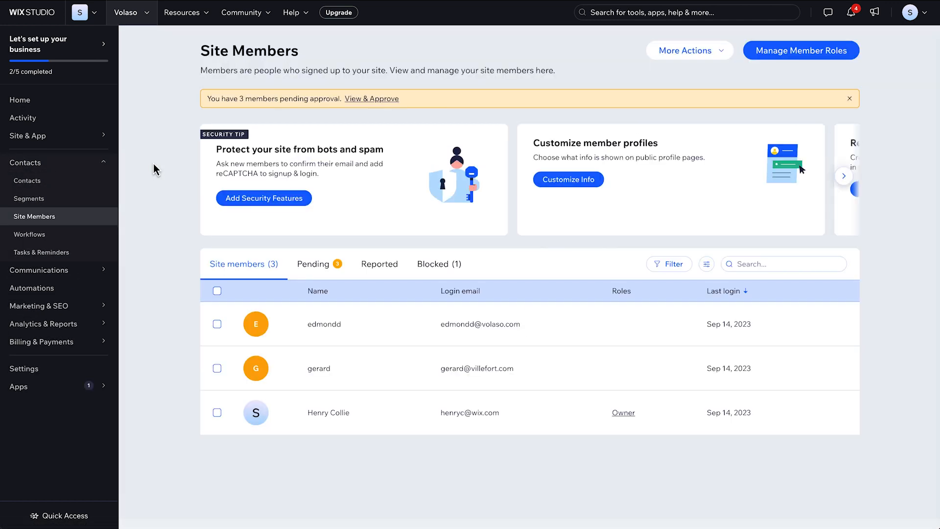
pyautogui.moveTo(324, 277)
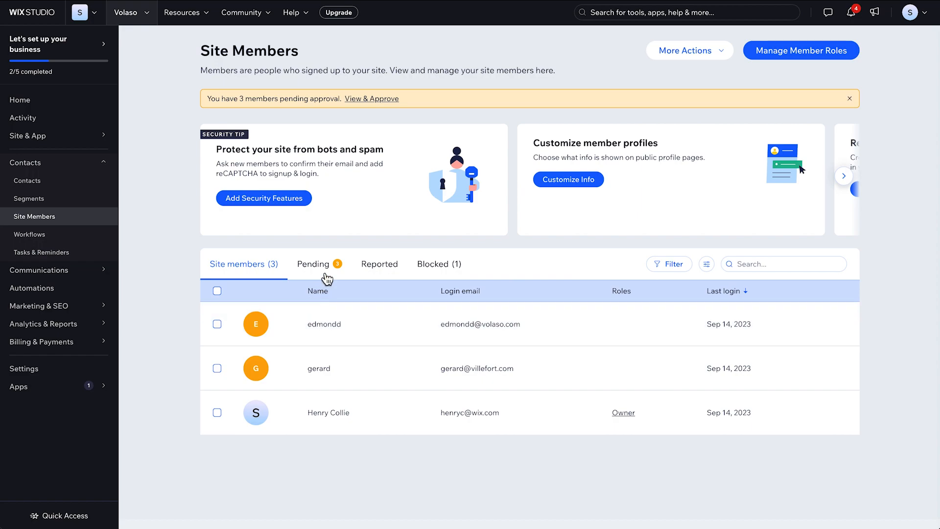
pyautogui.click(776, 378)
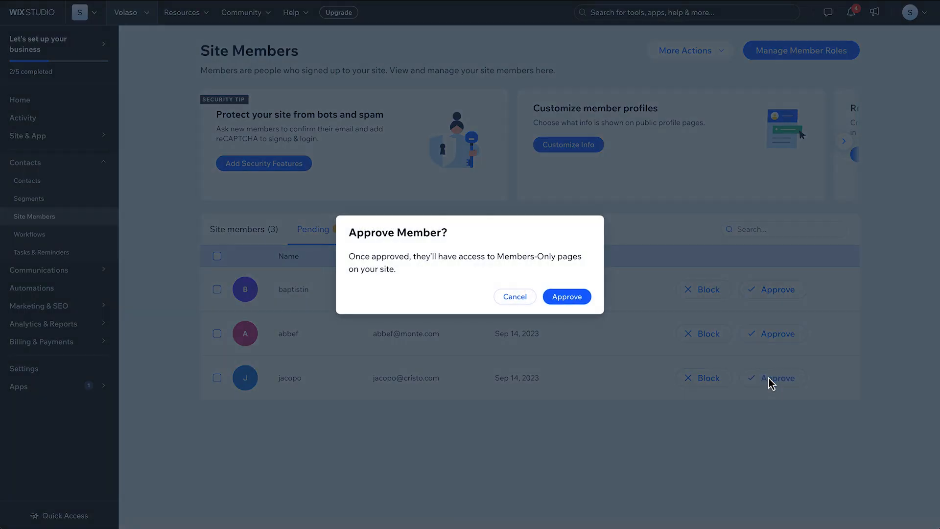
pyautogui.click(565, 296)
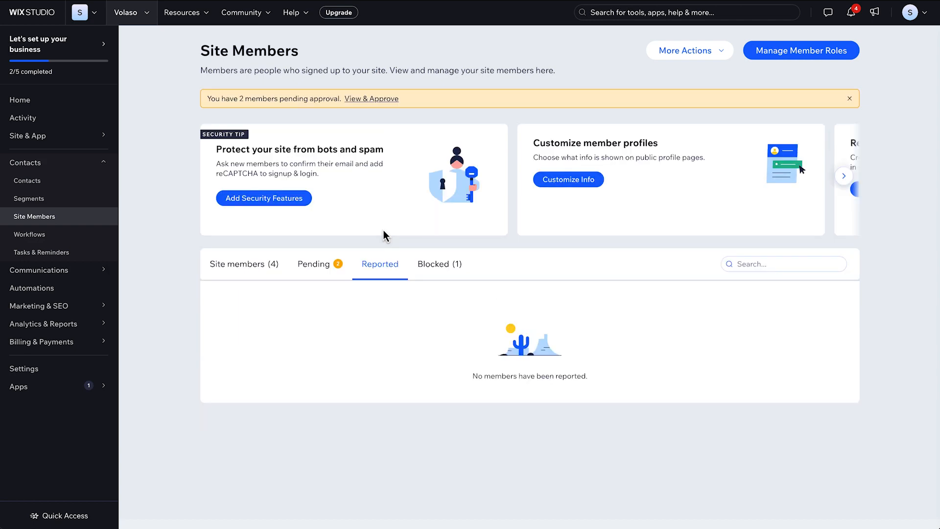
pyautogui.click(439, 263)
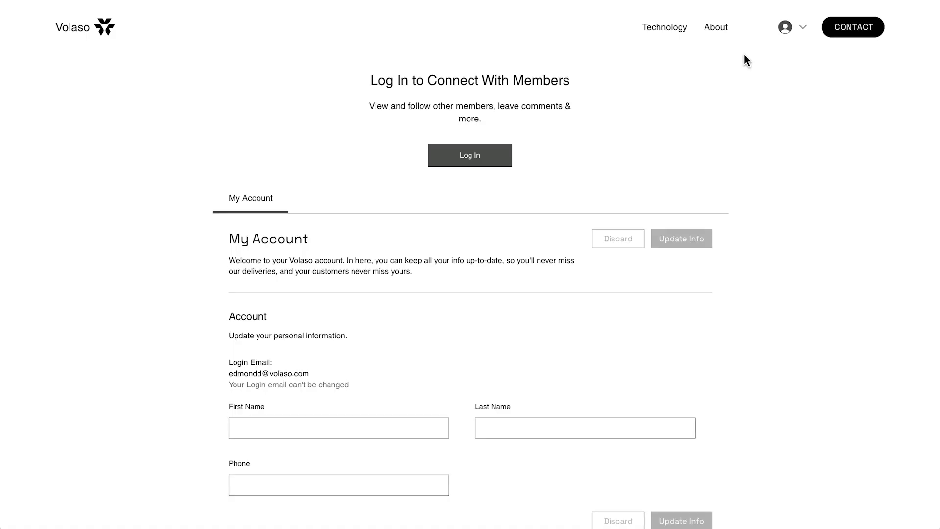
pyautogui.scroll(-3)
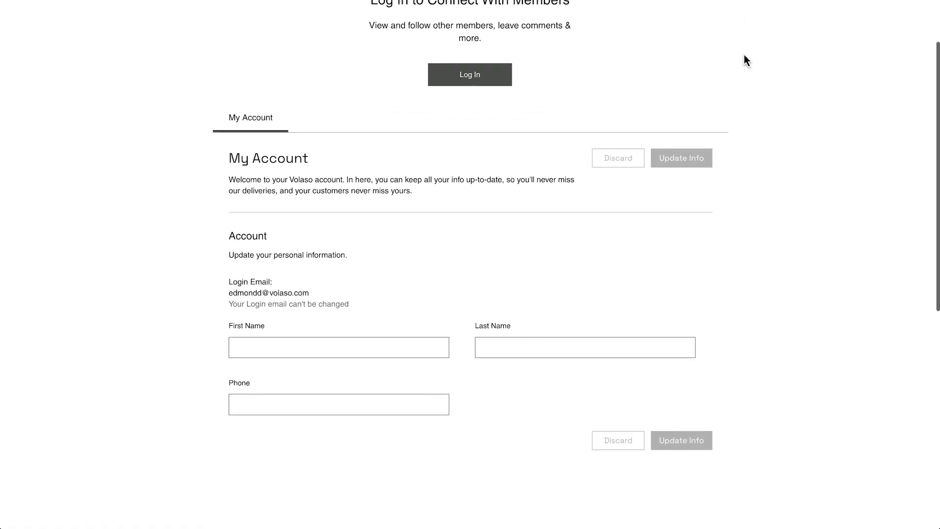